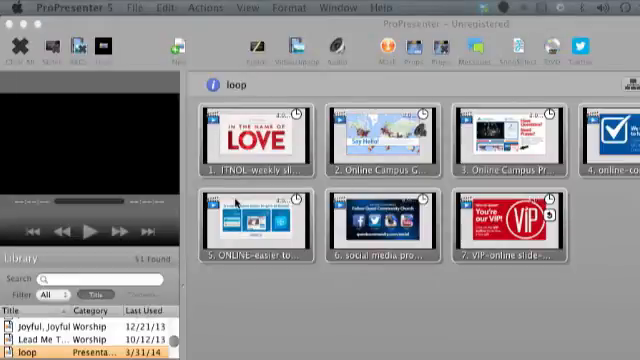
mouse_move(503, 25)
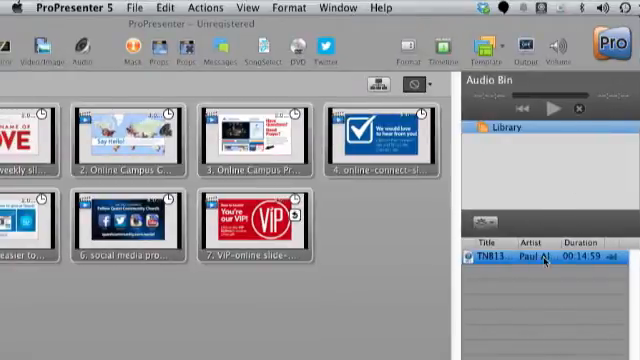
- Select the background music track in the Audio Bin and start it playing
click(550, 107)
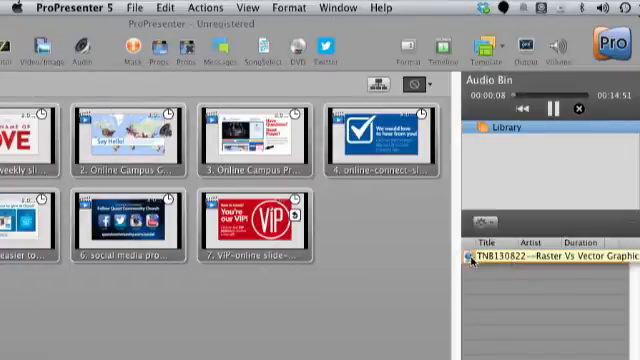
click(540, 261)
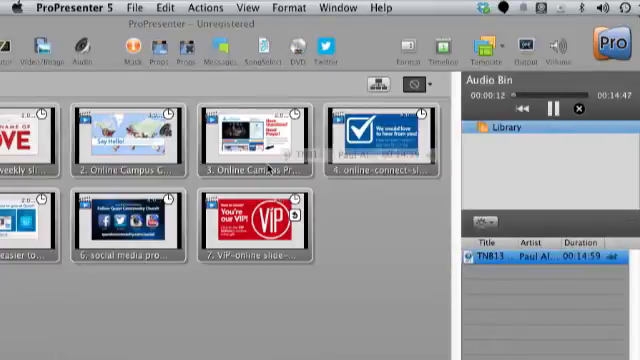
click(258, 135)
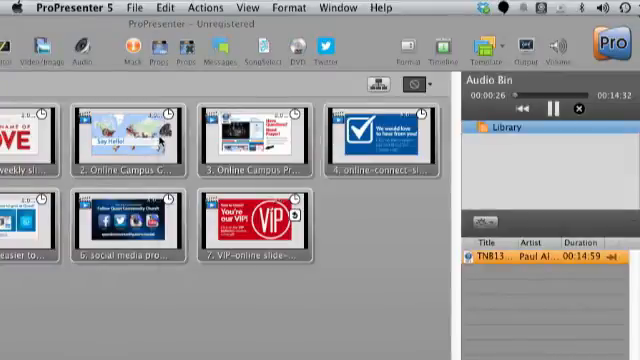
- Add a Clear All action cue to slide two, then reopen its context menu
right_click(120, 140)
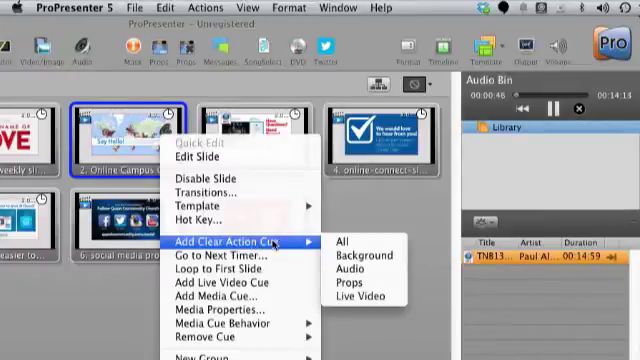
mouse_move(349, 241)
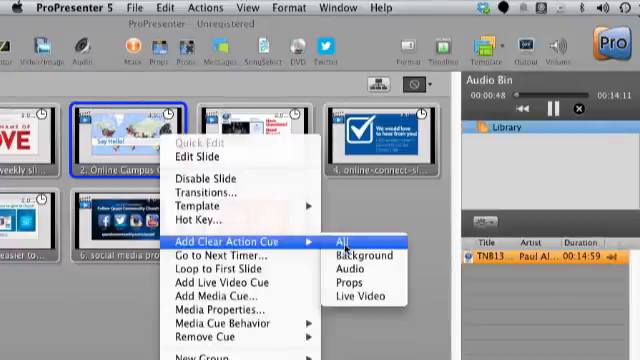
click(347, 245)
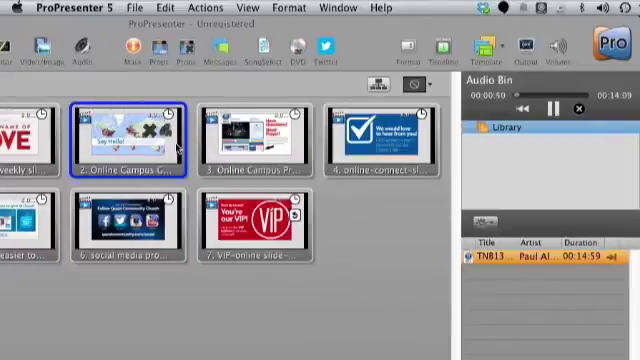
right_click(130, 135)
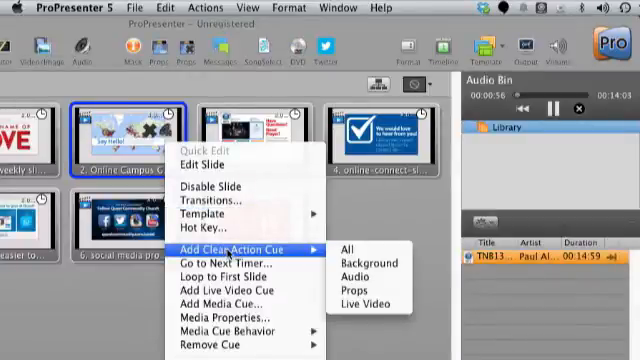
mouse_move(240, 263)
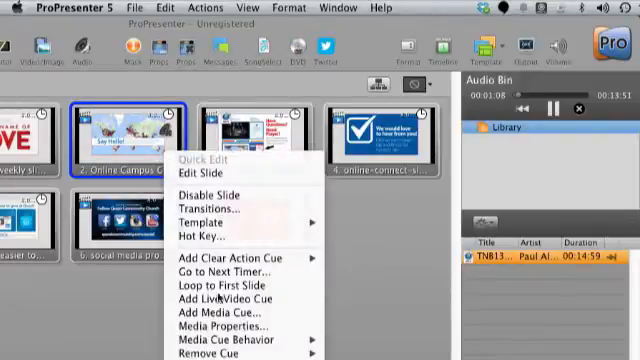
mouse_move(221, 354)
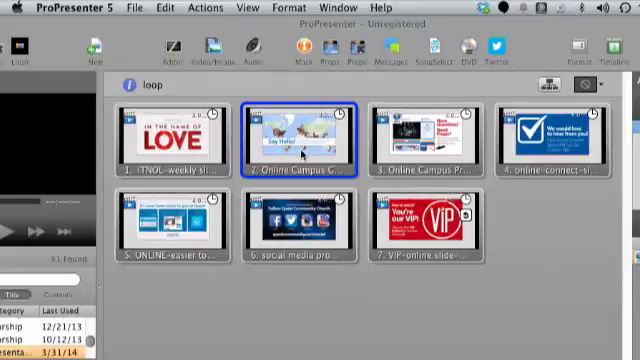
- Send slide two live, advance through slides three to seven, and open the Info center
click(289, 135)
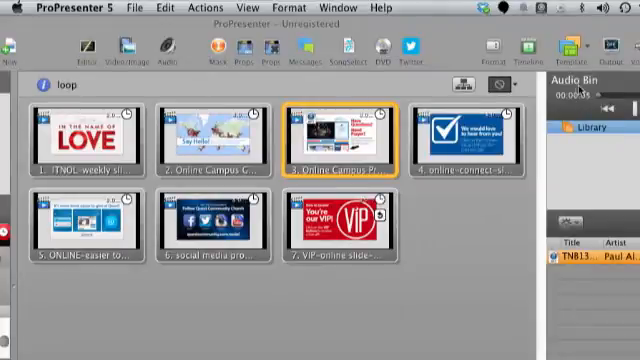
click(468, 135)
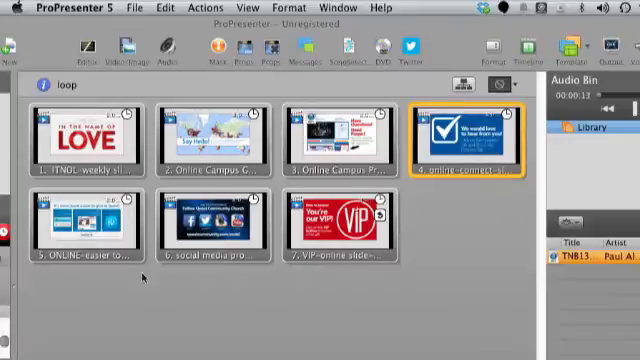
click(88, 218)
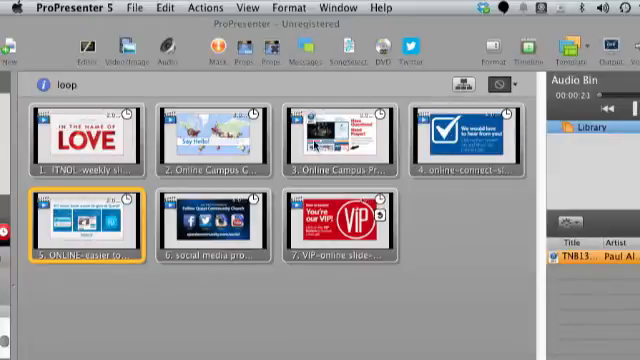
click(210, 220)
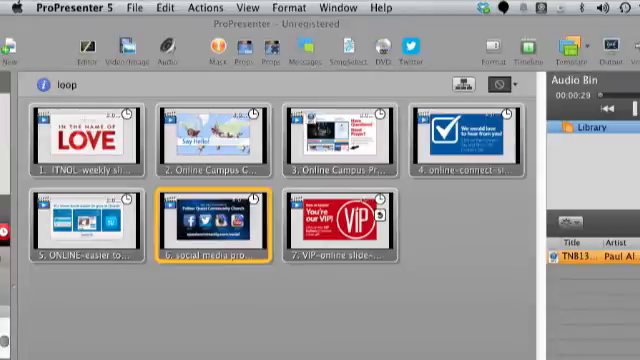
click(340, 222)
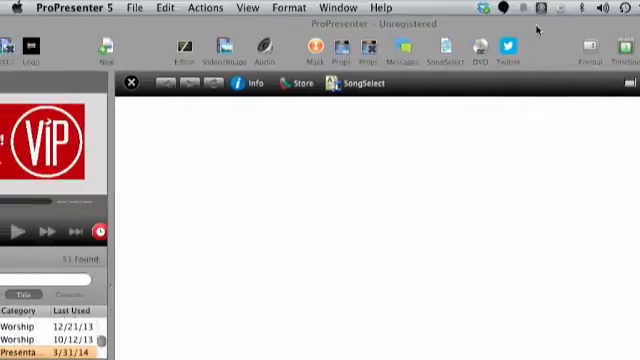
mouse_move(345, 25)
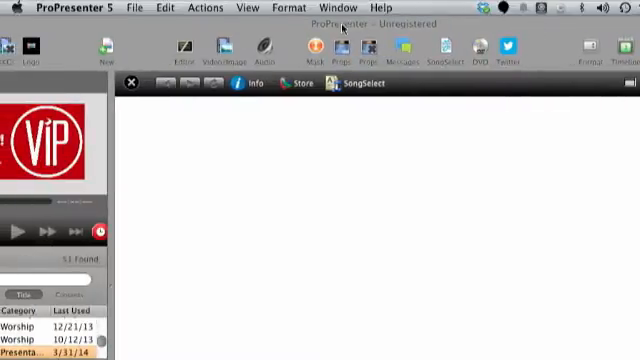
- Close the Information Center and bring the Audio Bin back into view
click(254, 84)
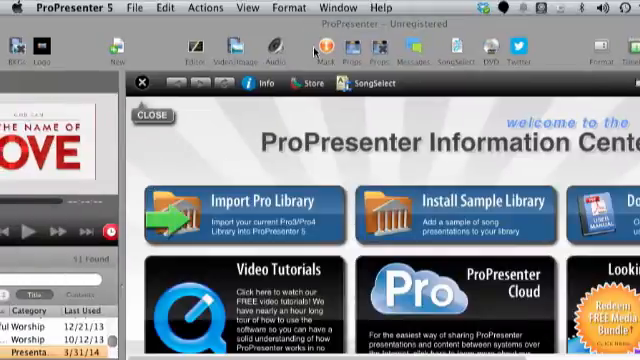
click(152, 115)
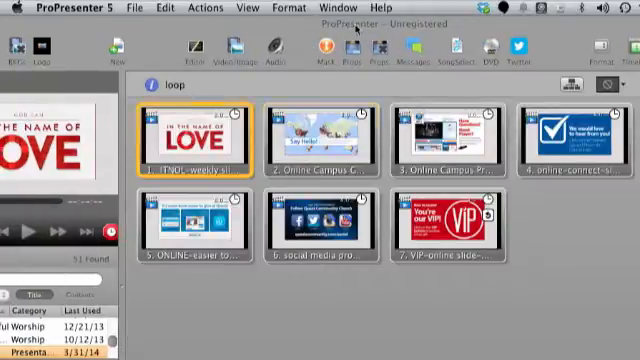
click(313, 140)
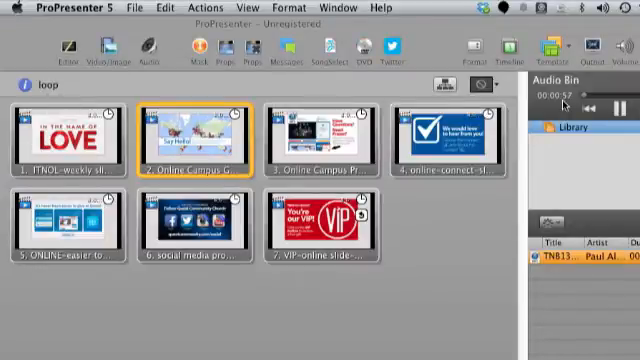
- Trigger slides three and four live, then bring up slide three's context menu
click(320, 137)
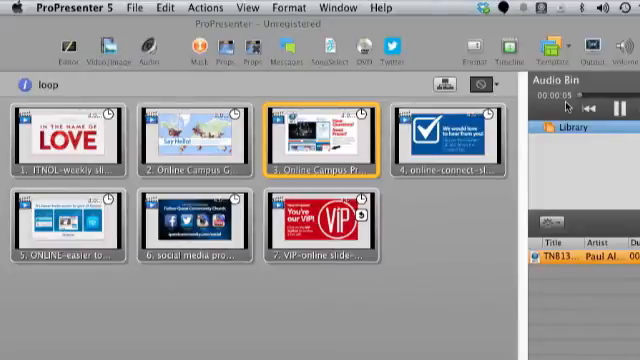
click(453, 135)
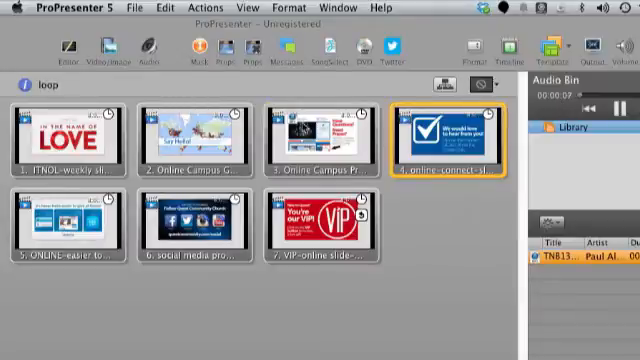
right_click(320, 135)
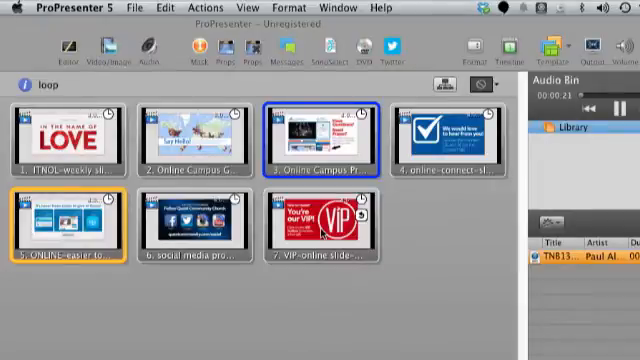
- Duplicate the VIP slide as slide eight of the loop and select the copy
right_click(320, 225)
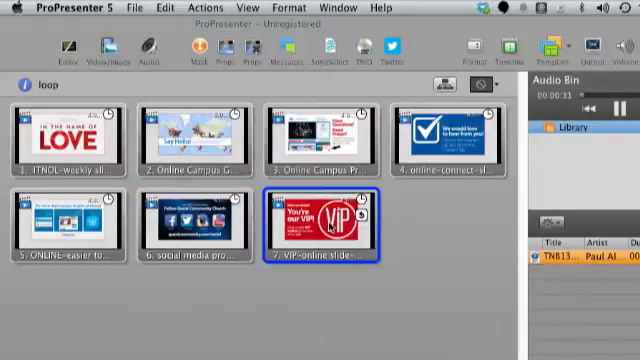
right_click(320, 225)
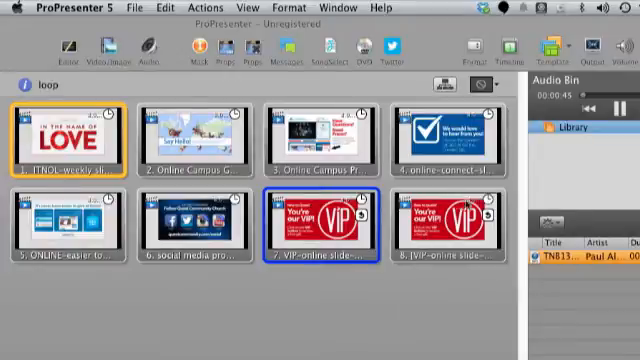
click(190, 130)
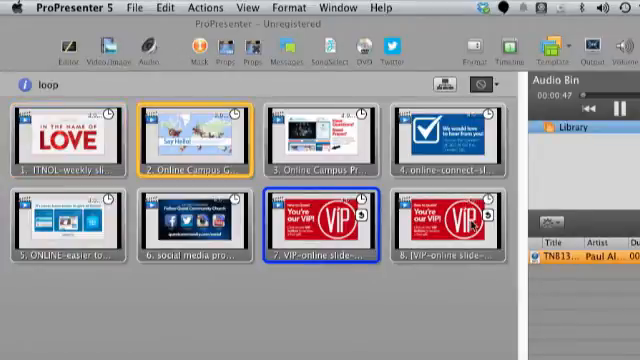
- Add a Go to Next Timer cue to the copied VIP slide eight
right_click(440, 220)
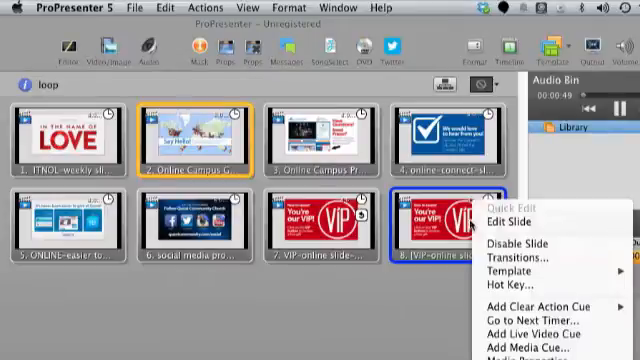
mouse_move(540, 334)
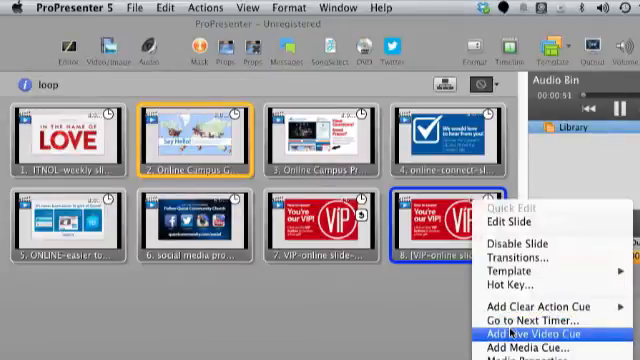
mouse_move(540, 322)
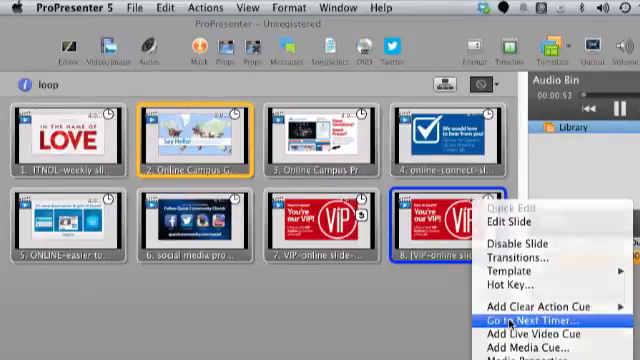
click(524, 318)
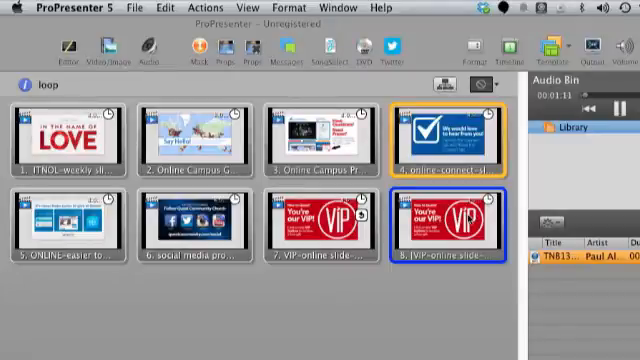
- Cycle the live loop through its remaining slides until it wraps back to slide one
click(65, 220)
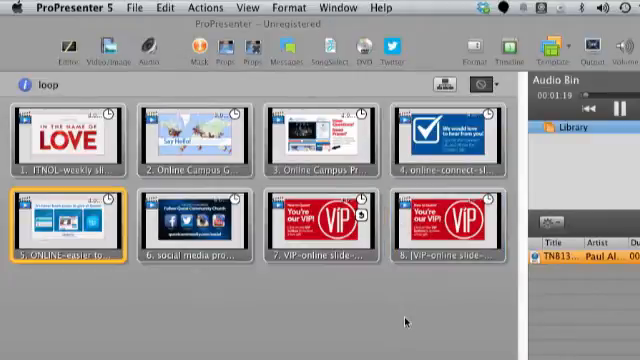
click(190, 222)
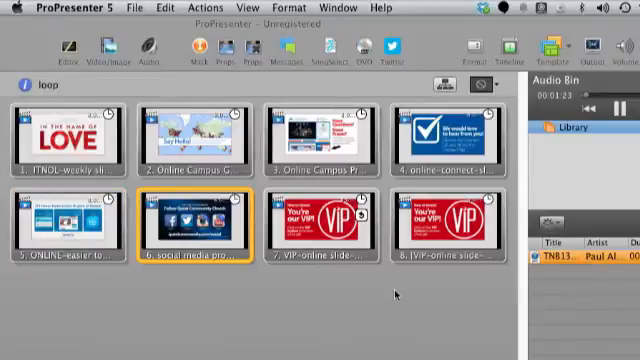
mouse_move(393, 292)
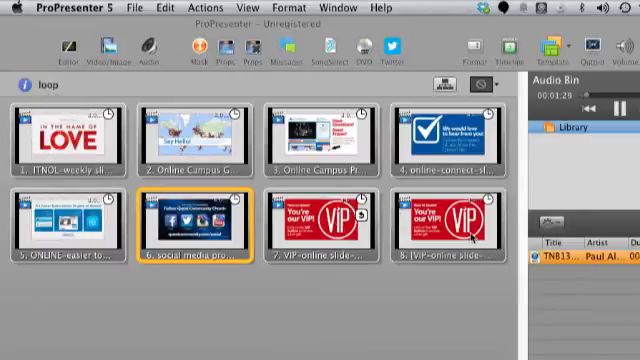
click(320, 215)
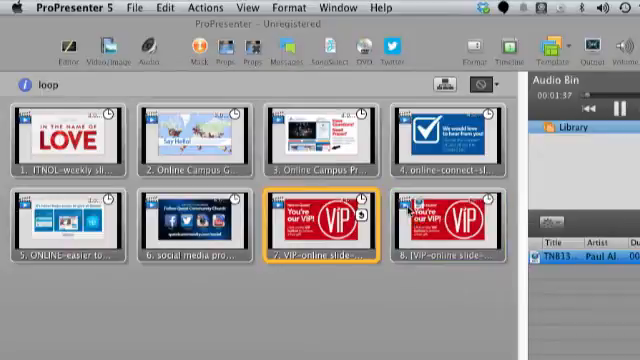
click(65, 135)
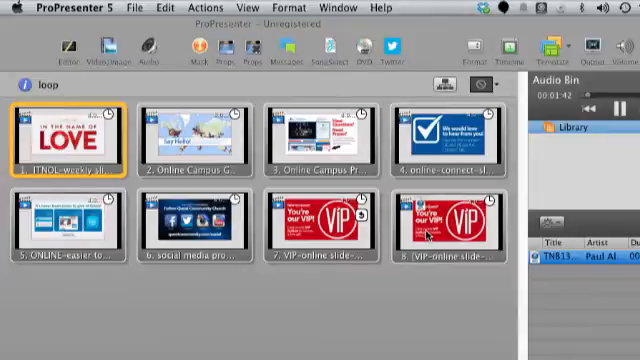
click(460, 220)
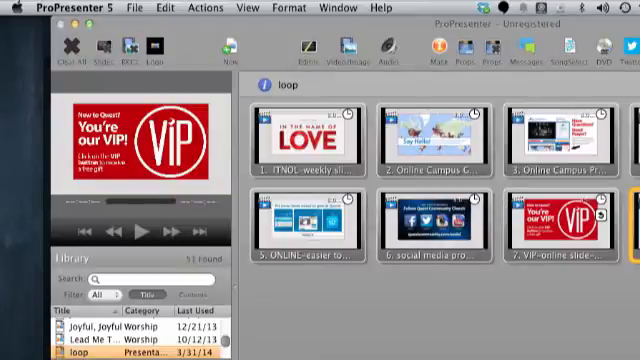
click(312, 140)
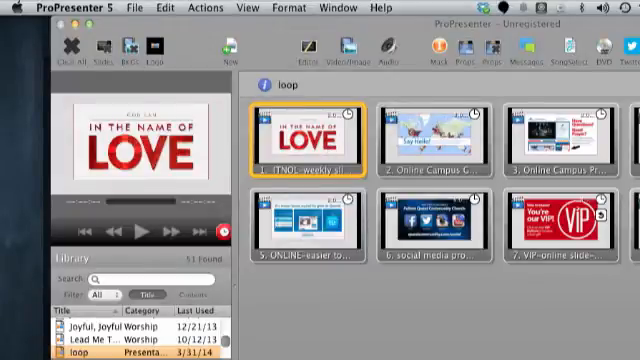
click(435, 140)
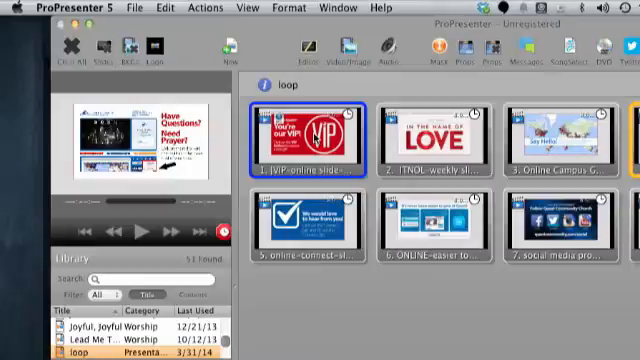
- Bring up the cue options for the VIP copy now in first position
right_click(305, 135)
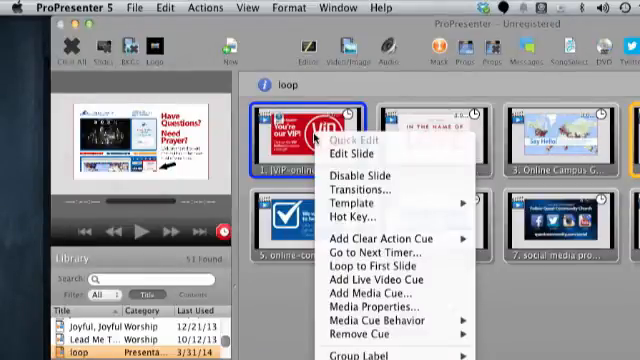
mouse_move(375, 239)
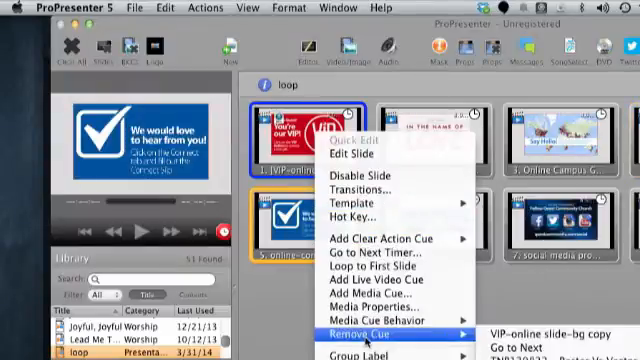
mouse_move(385, 267)
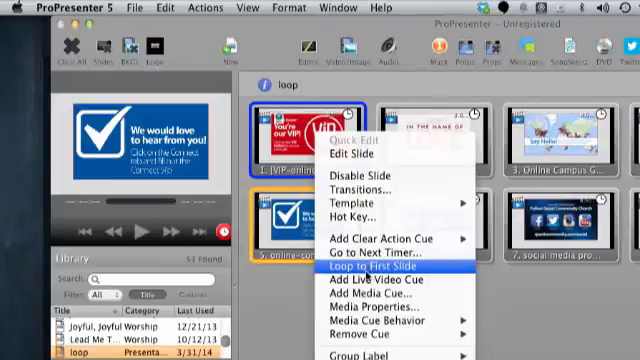
mouse_move(380, 281)
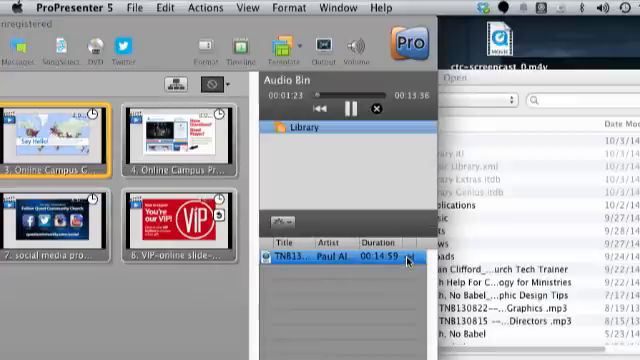
- Set the background music track's end Behavior to Stop
right_click(350, 262)
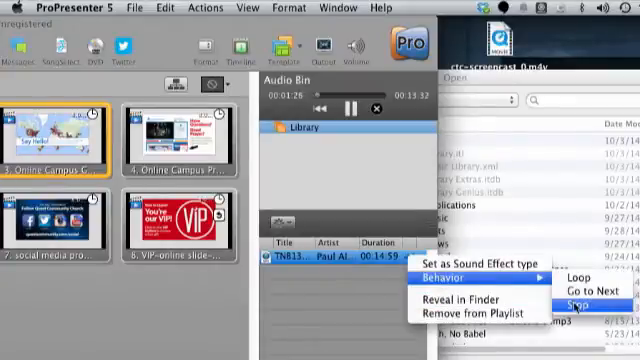
click(578, 304)
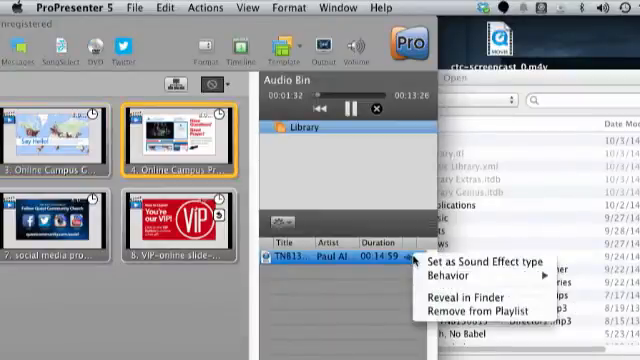
mouse_move(440, 275)
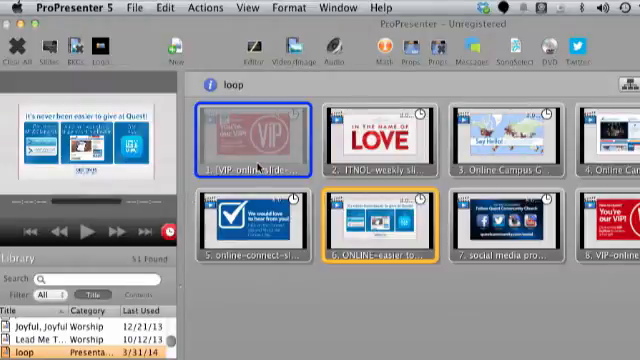
- Disable the opening VIP slide copy and trigger slides until the loop reaches slide seven
click(515, 217)
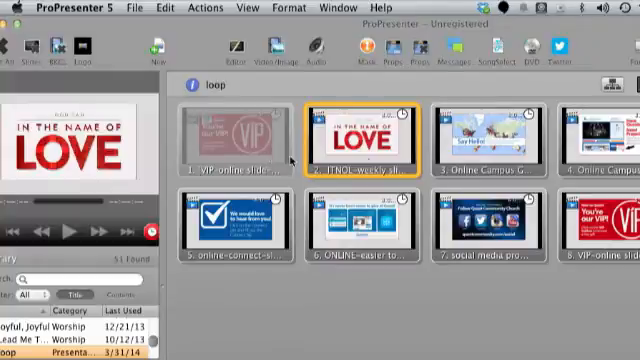
click(487, 130)
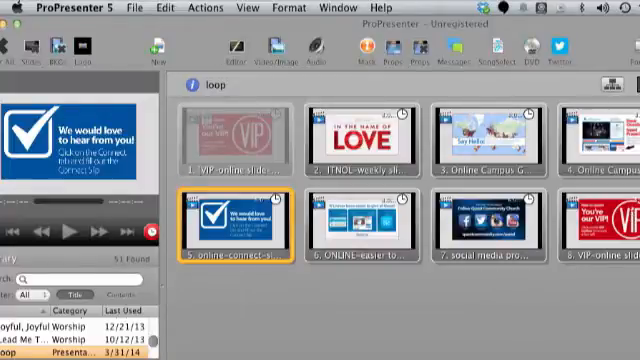
click(355, 215)
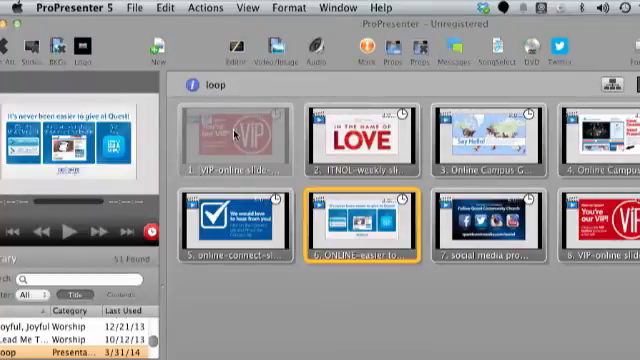
mouse_move(556, 158)
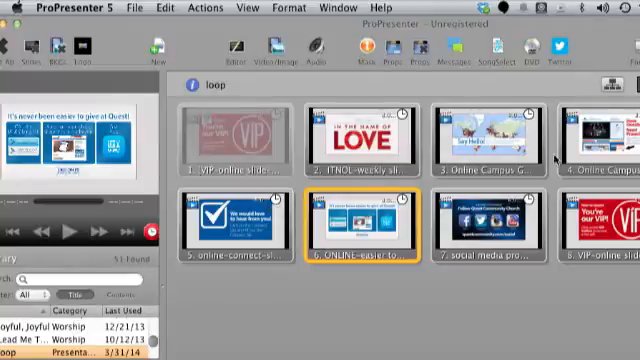
click(492, 222)
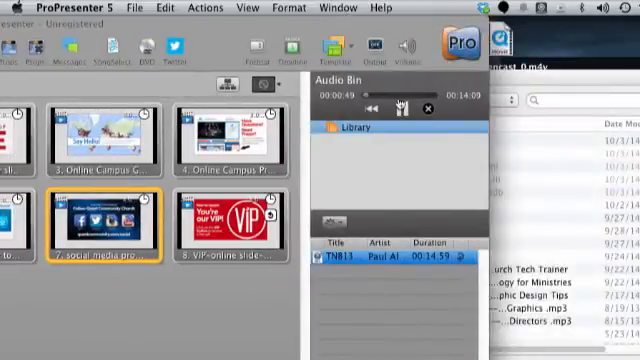
- Pause the background music while the loop cycles around to slide seven, the social media slide
click(397, 105)
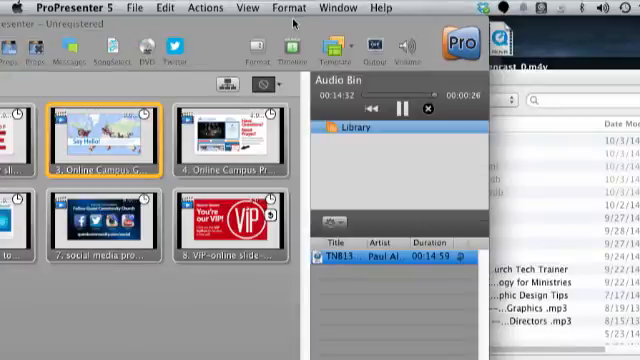
click(228, 130)
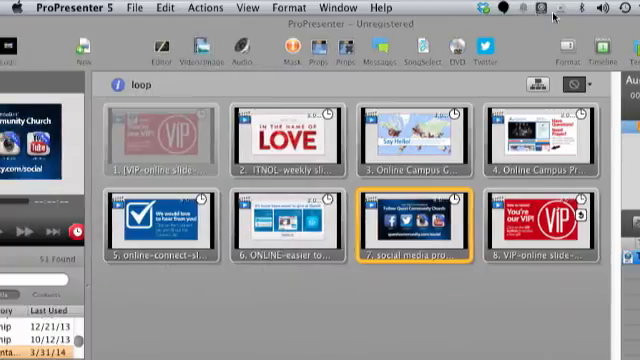
- Restart the loop from the faded first VIP slide and trigger the online giving slide
right_click(155, 135)
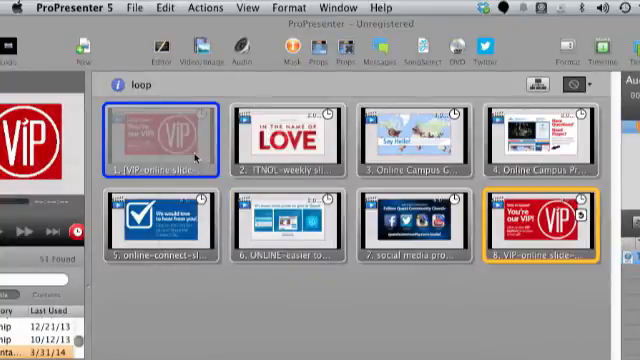
click(285, 133)
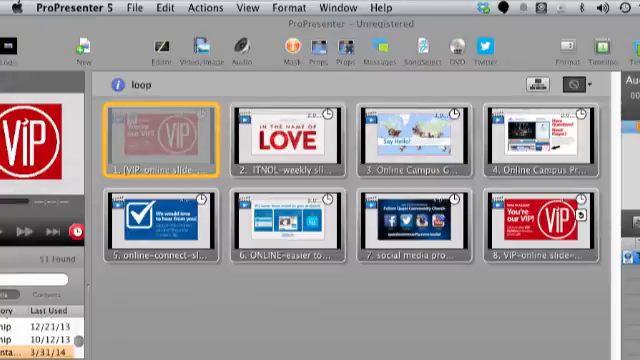
click(287, 135)
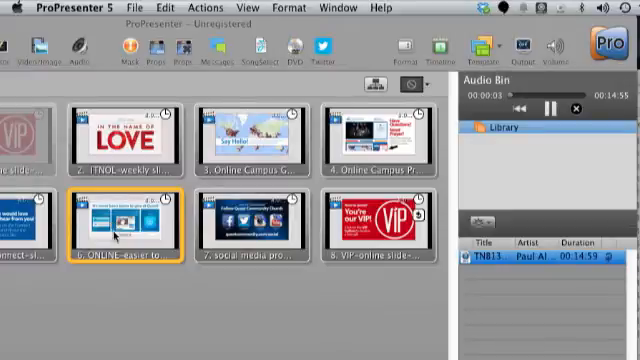
click(258, 218)
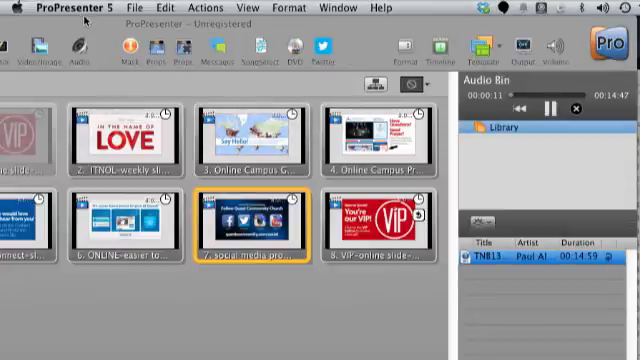
click(375, 220)
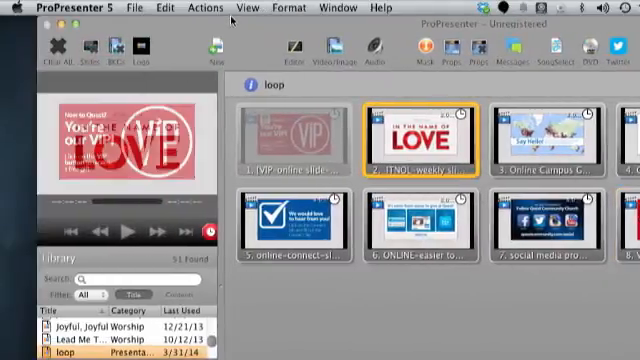
- Advance the loop from the LOVE slide through slide three to slide six, online giving
click(410, 135)
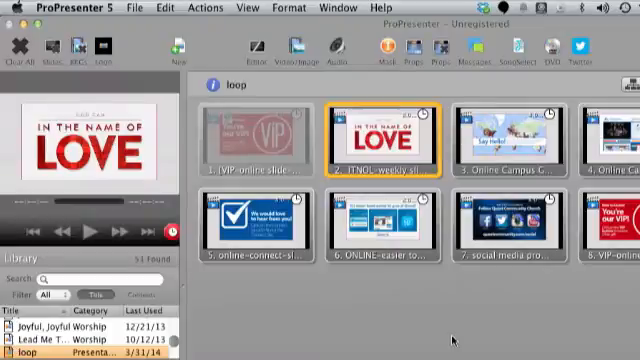
click(516, 140)
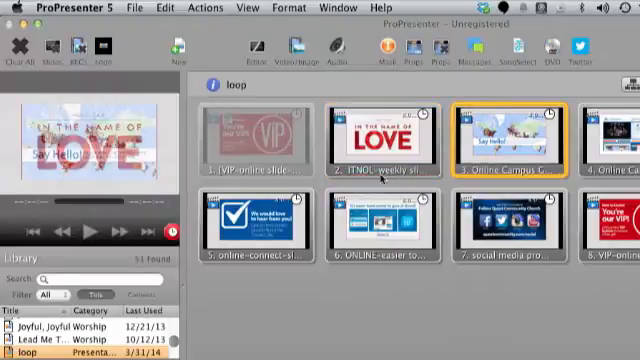
click(258, 135)
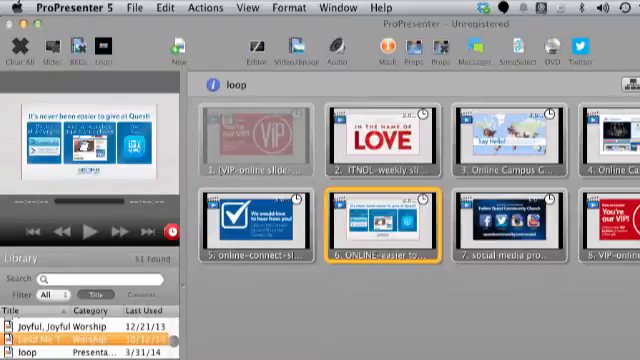
click(56, 329)
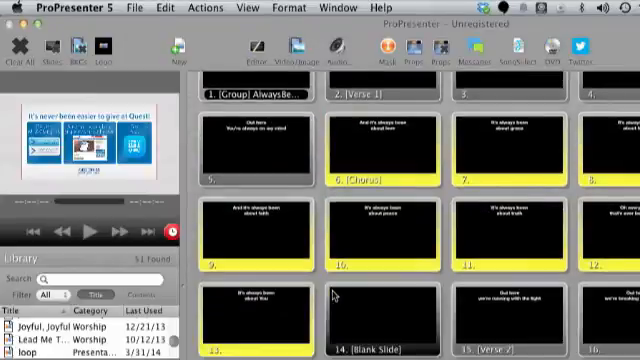
scroll(down, 3)
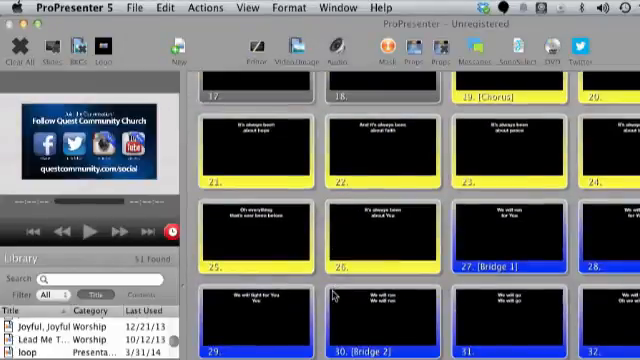
scroll(down, 3)
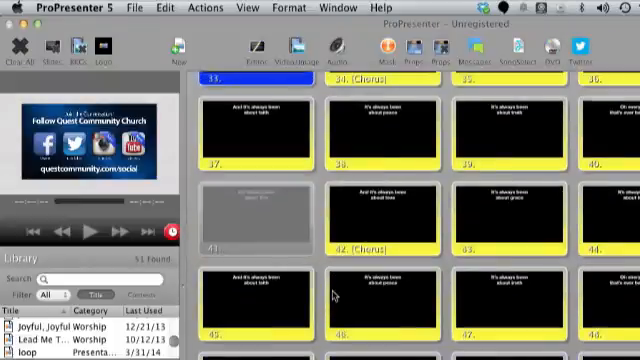
scroll(down, 3)
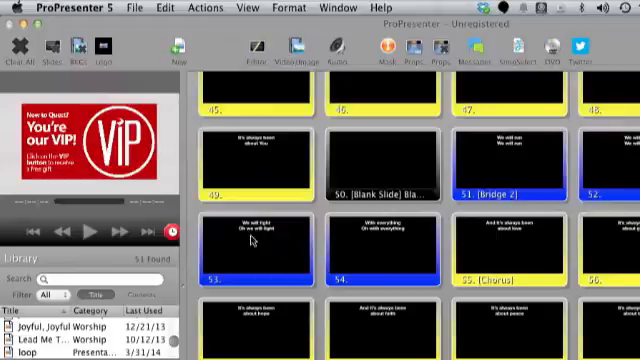
scroll(up, 3)
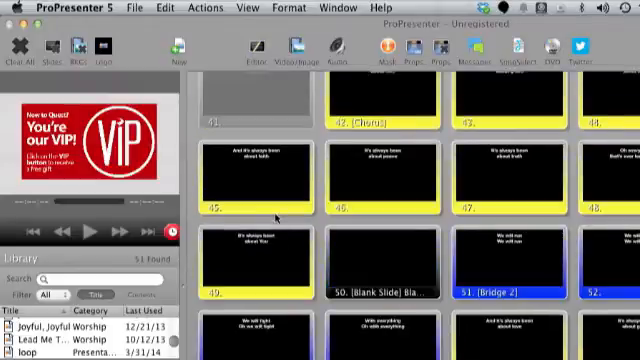
scroll(up, 3)
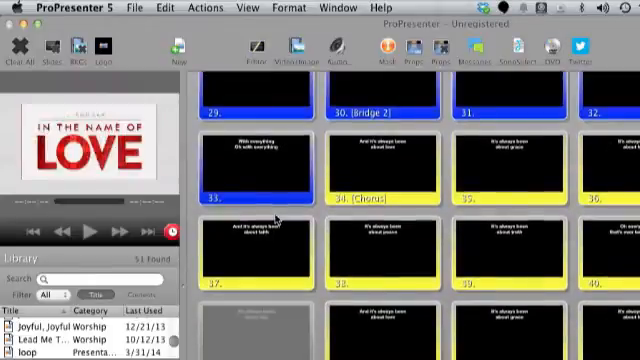
scroll(up, 3)
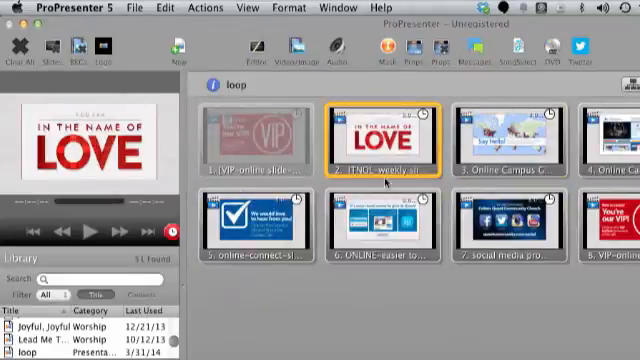
click(518, 140)
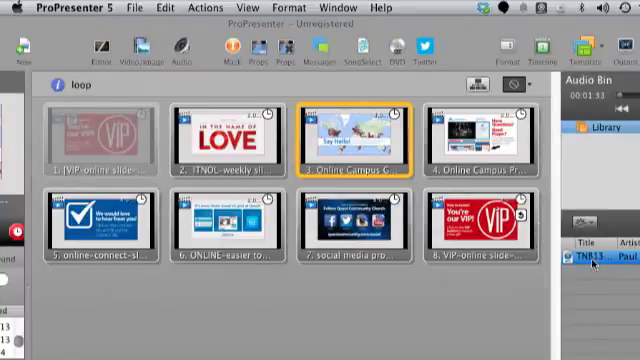
click(485, 130)
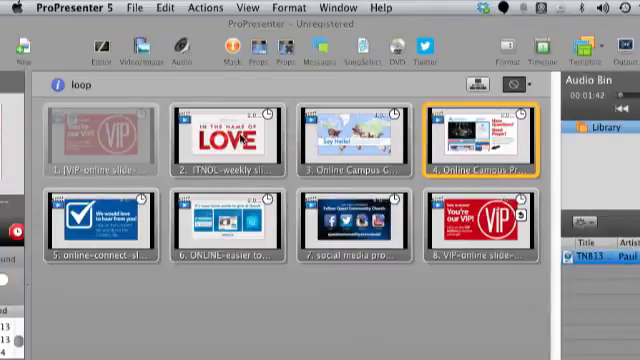
click(108, 225)
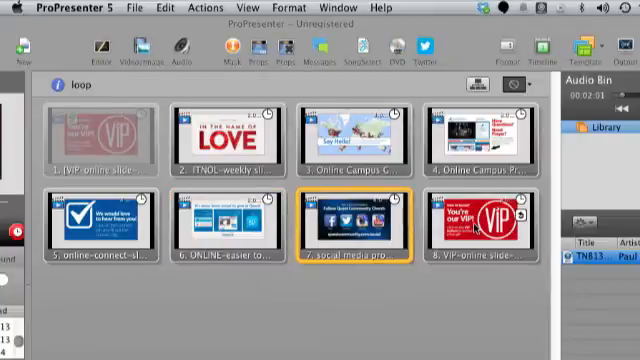
- Add two copies of the last VIP slide as slides nine and ten and select the music track
right_click(480, 220)
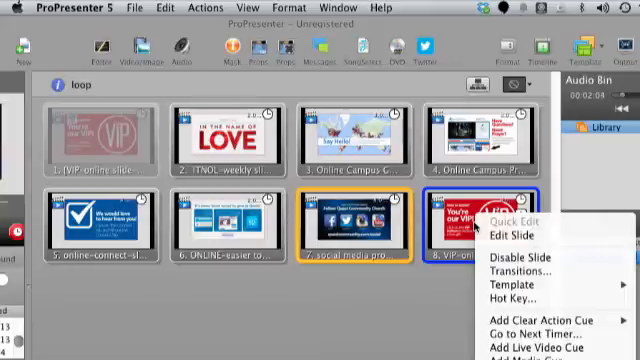
mouse_move(523, 234)
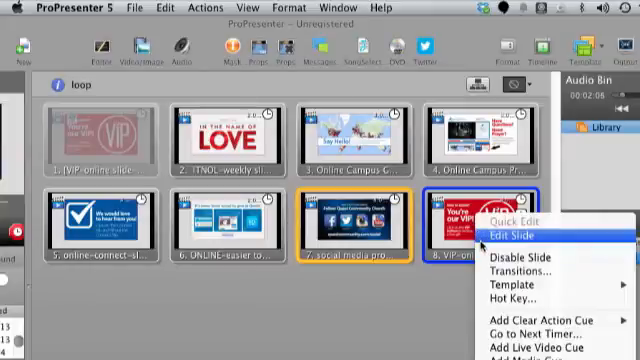
mouse_move(520, 235)
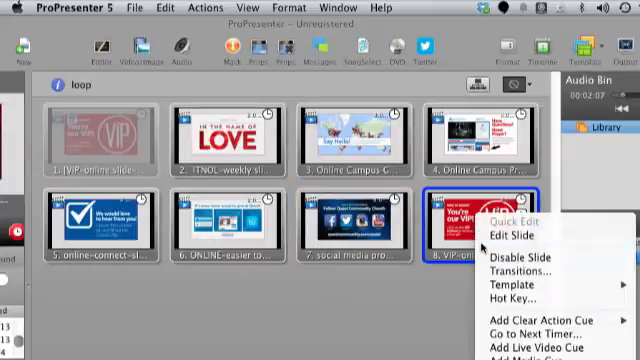
mouse_move(530, 332)
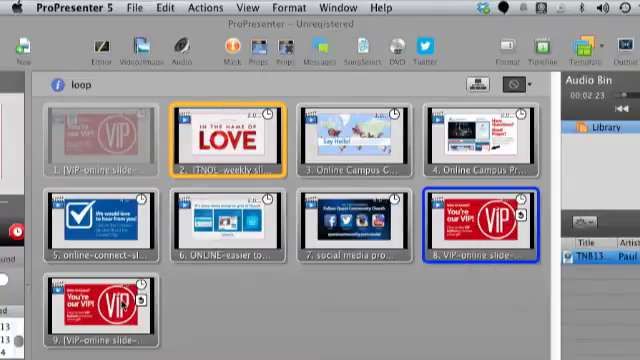
click(354, 130)
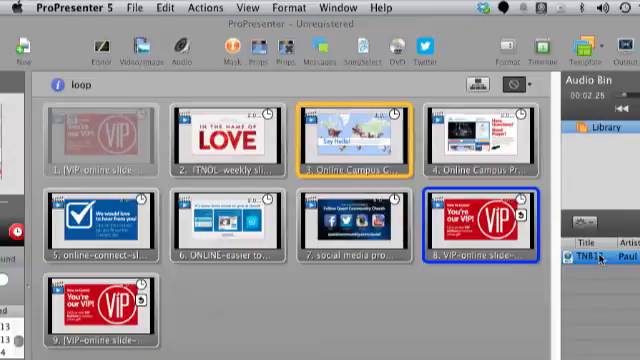
click(100, 300)
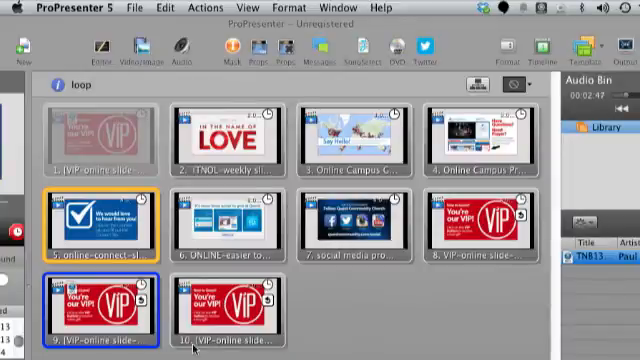
- Trigger loop slides until it wraps to slide six, then show the Library and live preview
click(225, 225)
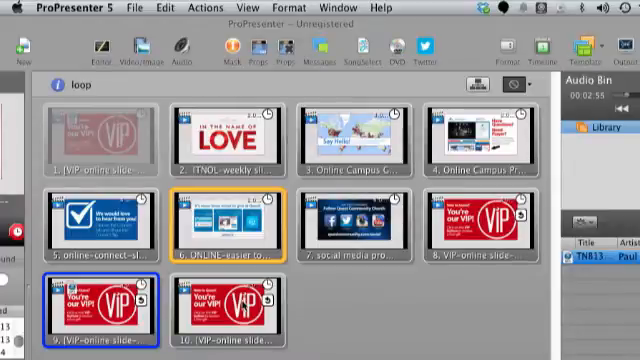
click(365, 220)
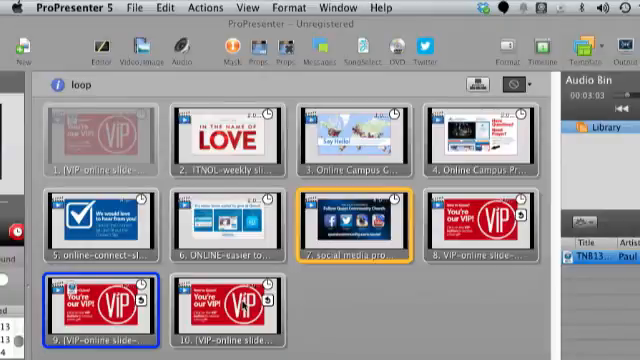
click(488, 220)
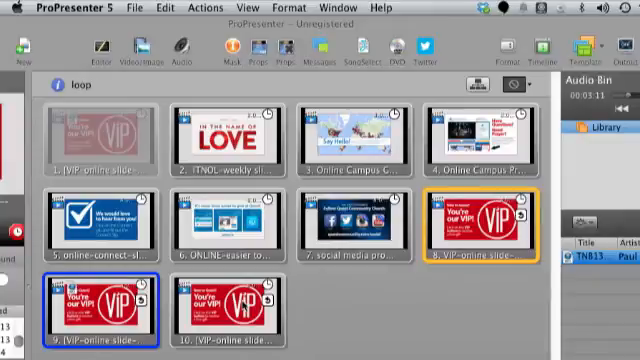
click(225, 132)
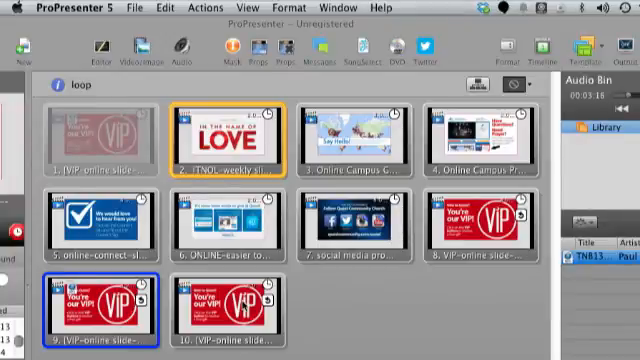
mouse_move(617, 303)
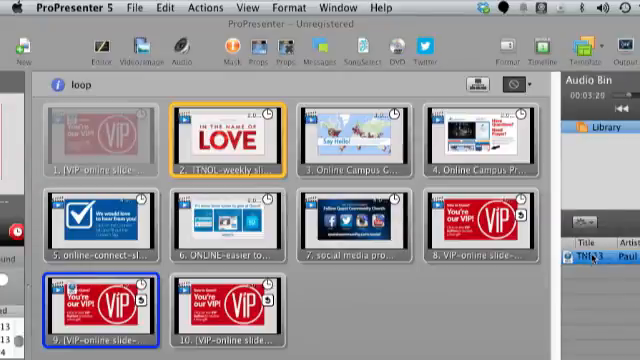
click(355, 130)
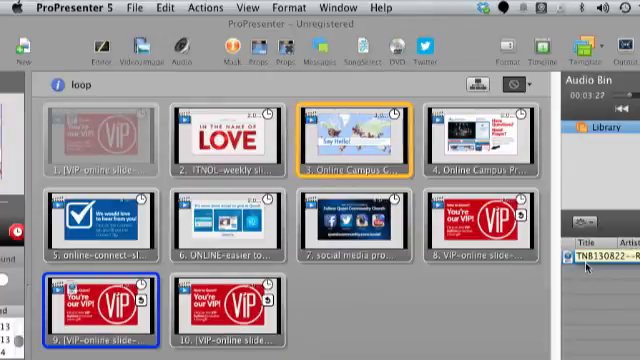
click(478, 135)
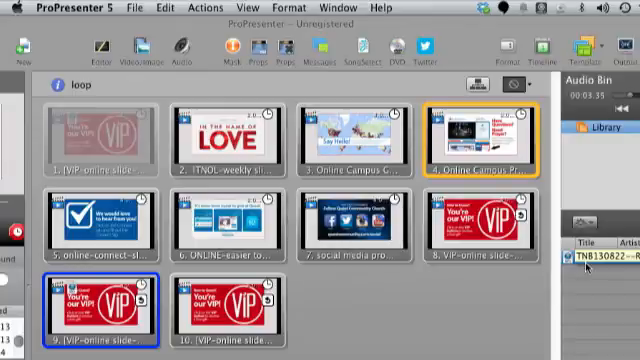
click(97, 213)
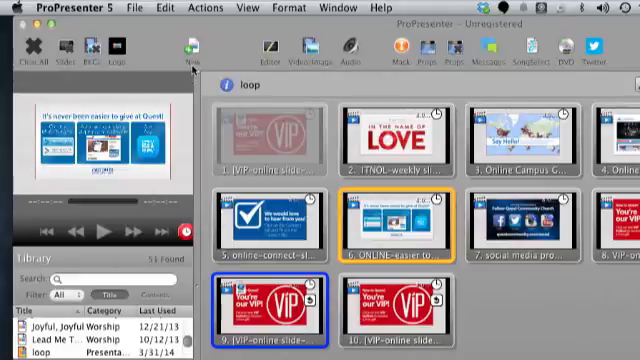
click(529, 222)
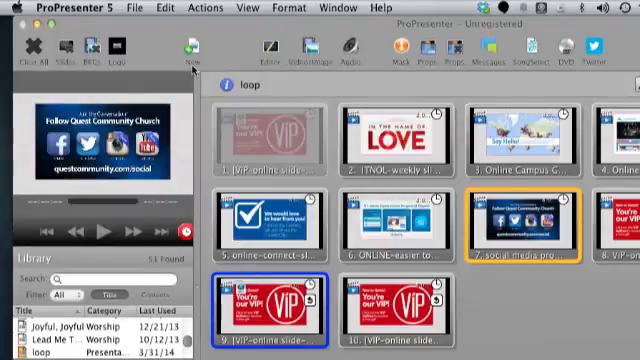
click(620, 222)
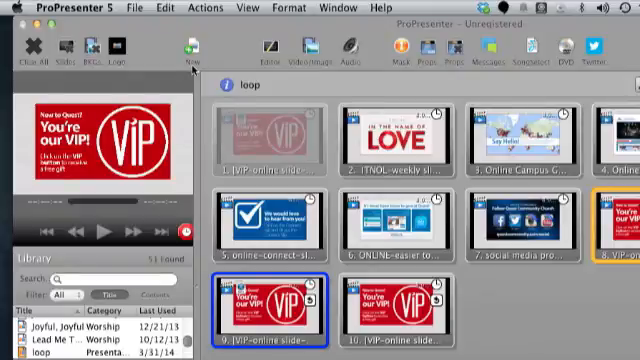
click(400, 140)
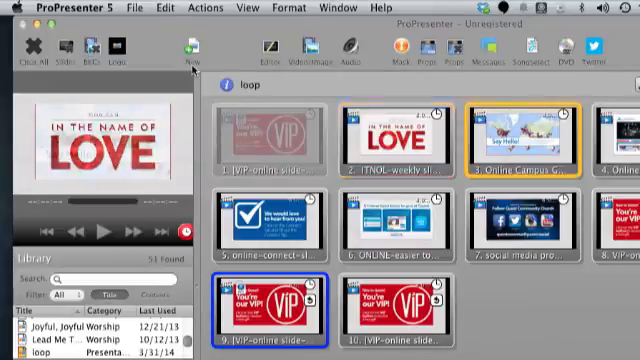
click(530, 140)
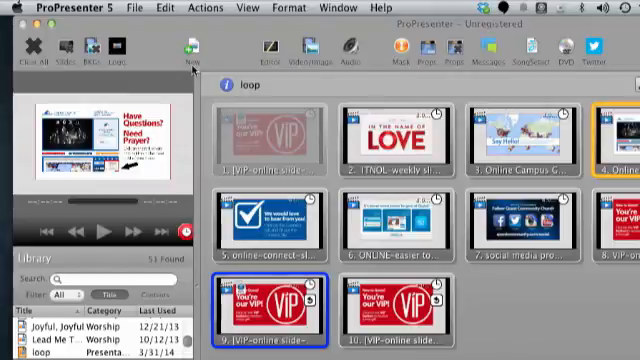
click(270, 215)
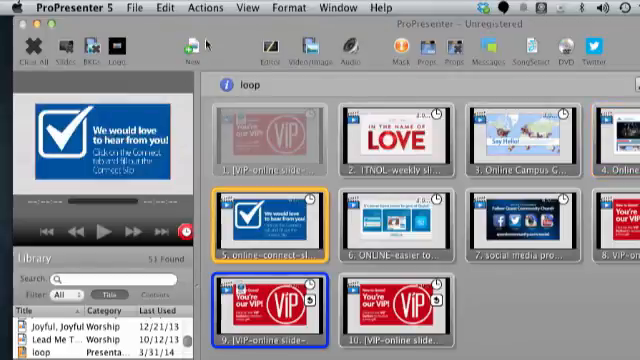
mouse_move(580, 305)
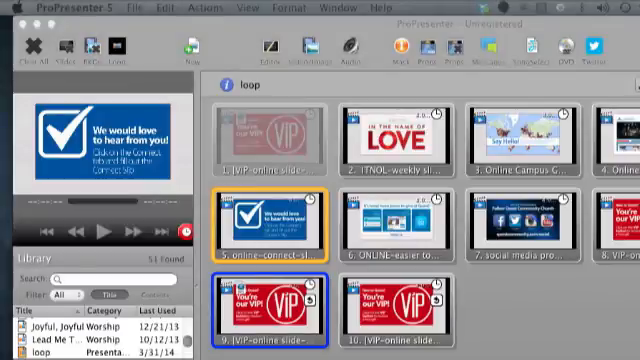
click(408, 215)
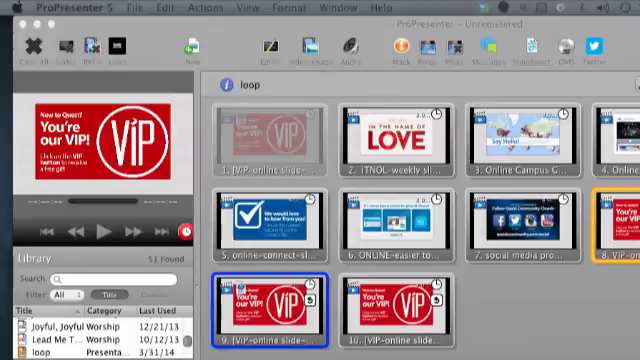
click(403, 135)
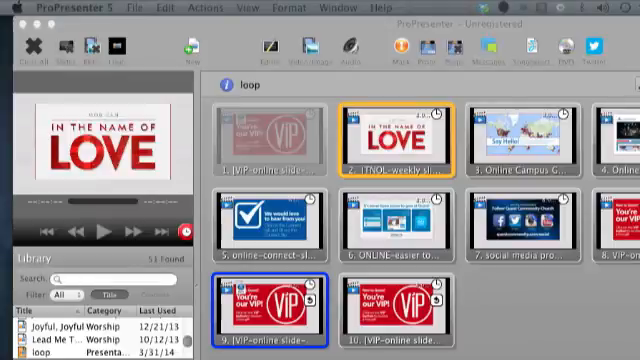
click(520, 140)
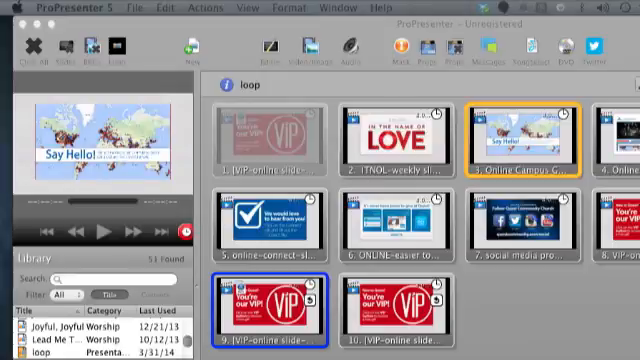
click(620, 135)
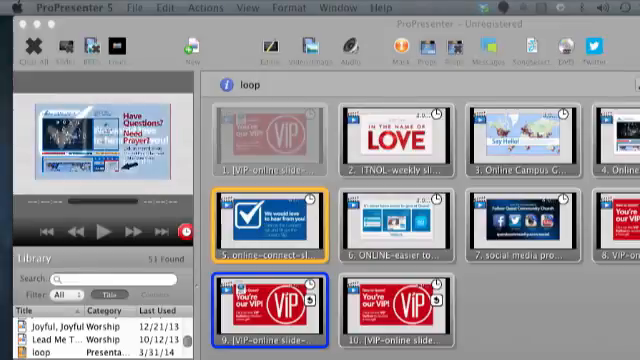
click(260, 215)
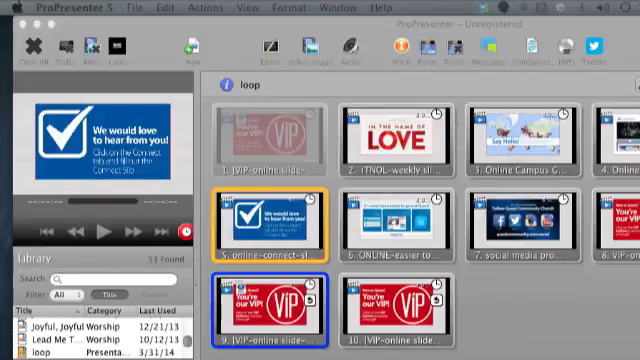
click(400, 215)
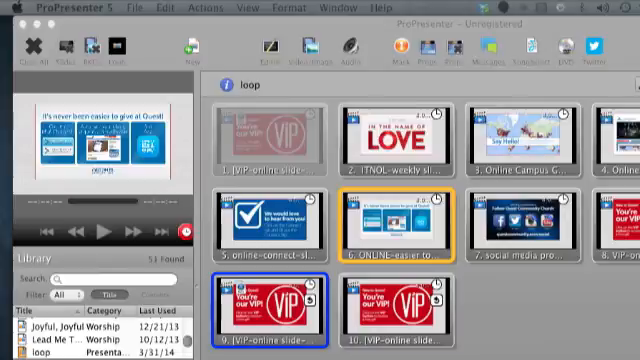
click(510, 215)
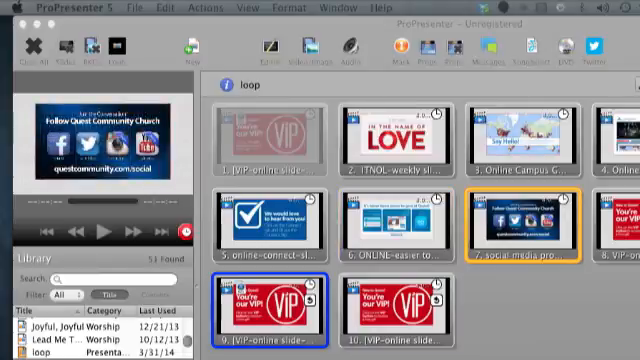